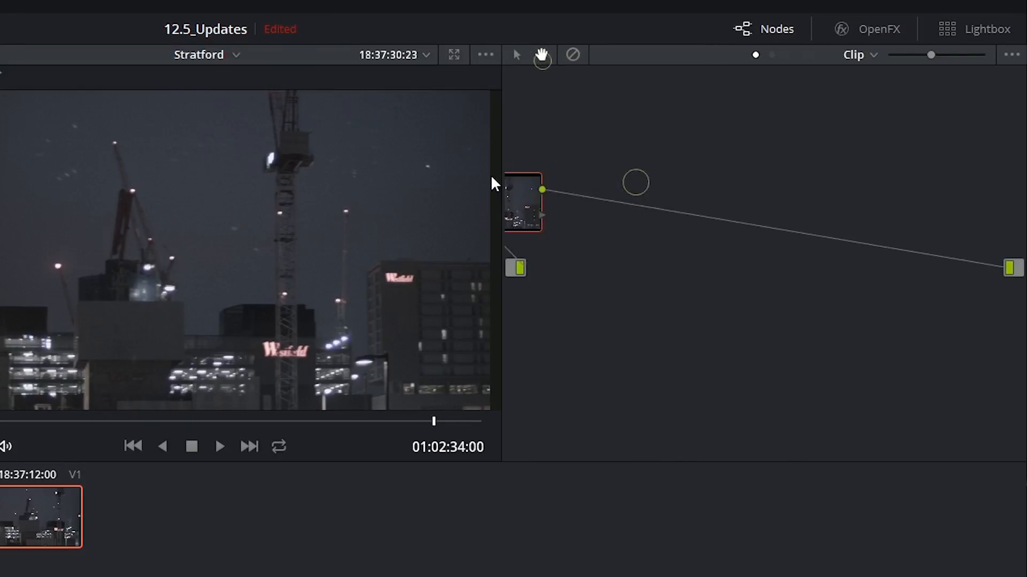
Step: Add serial nodes 02 and 03 after node 01 and switch to the selection pointer
key("alt+s")
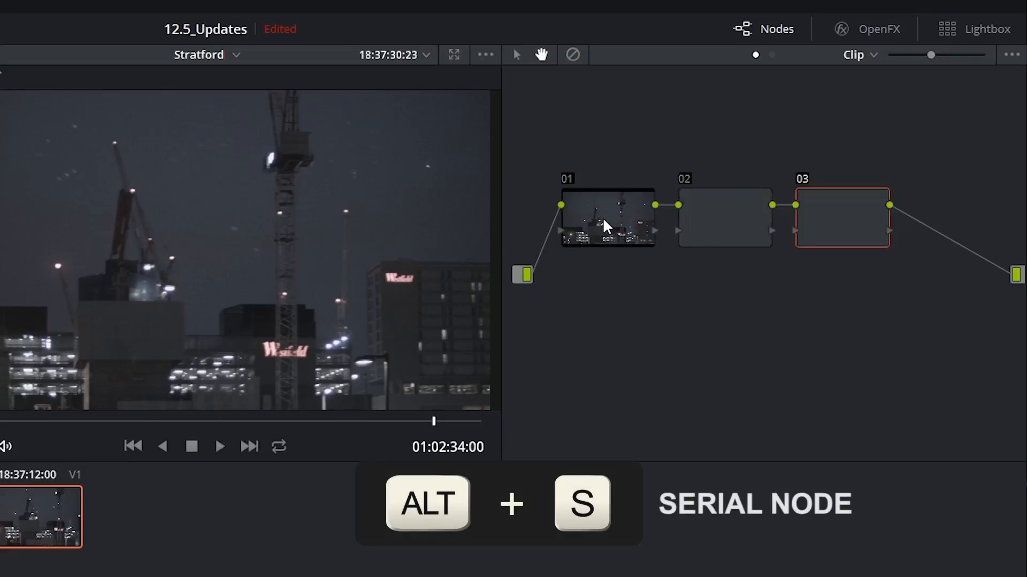
key("alt+s")
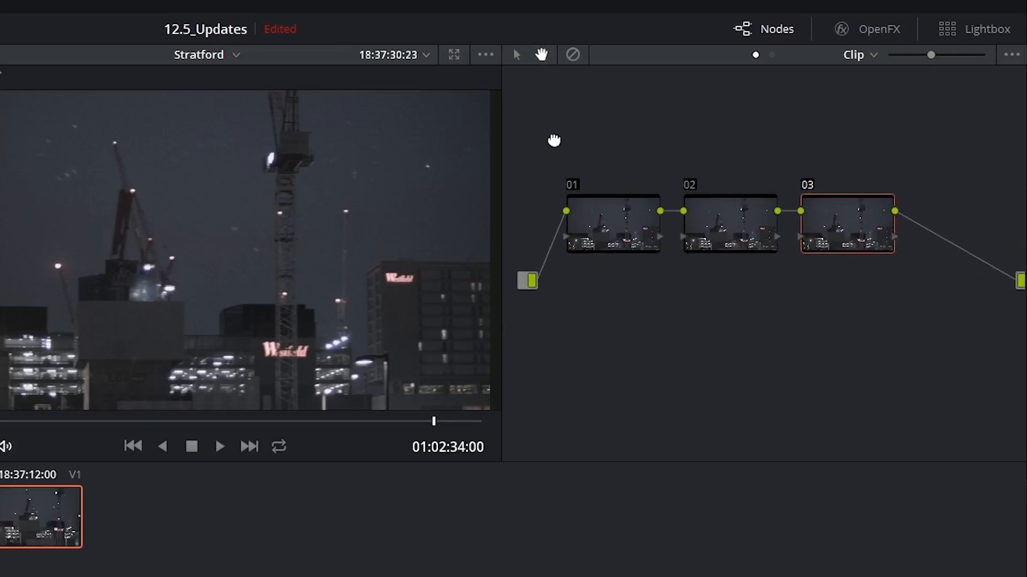
left_click(517, 55)
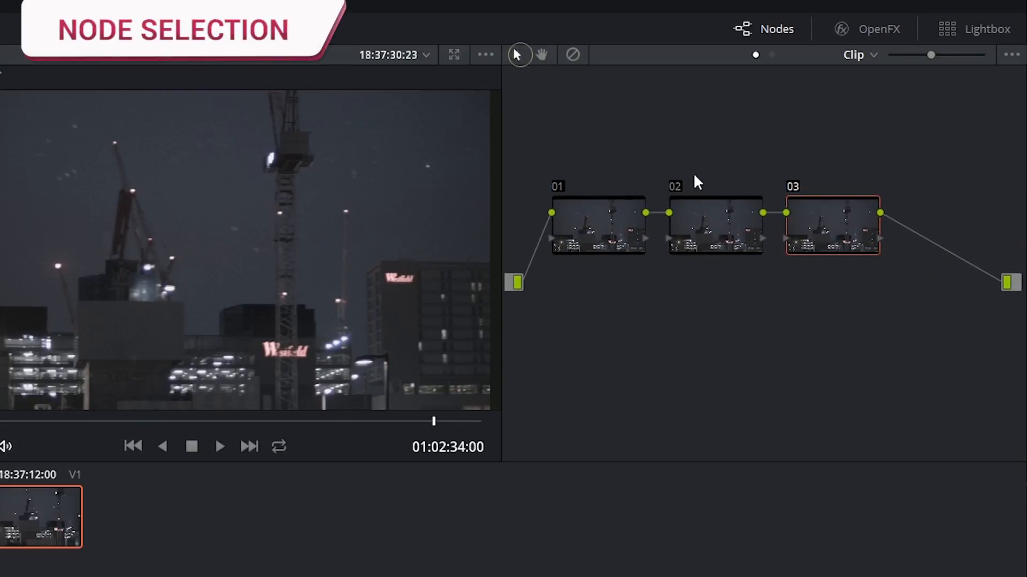
left_click(1009, 54)
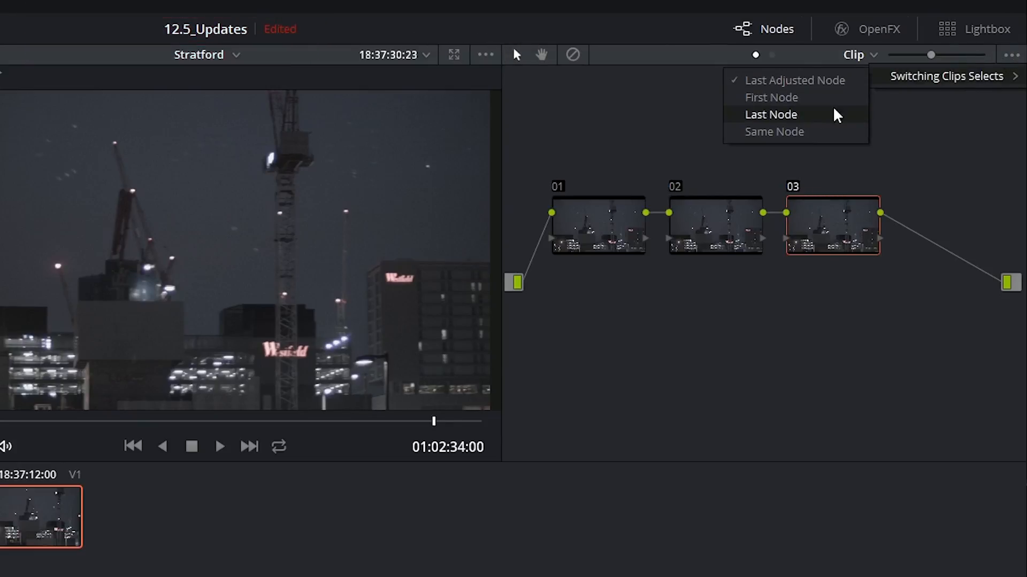
mouse_move(770, 97)
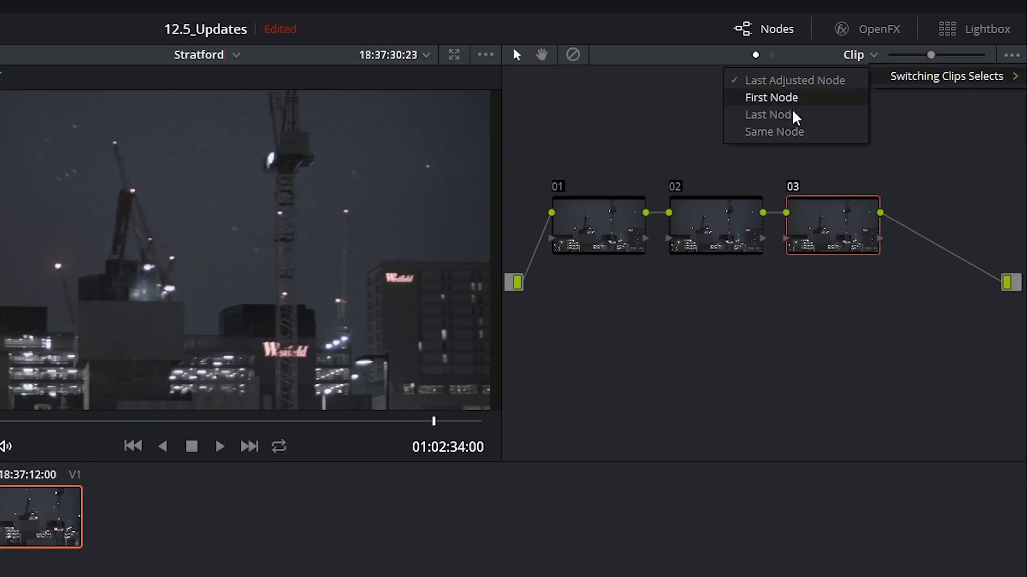
mouse_move(776, 93)
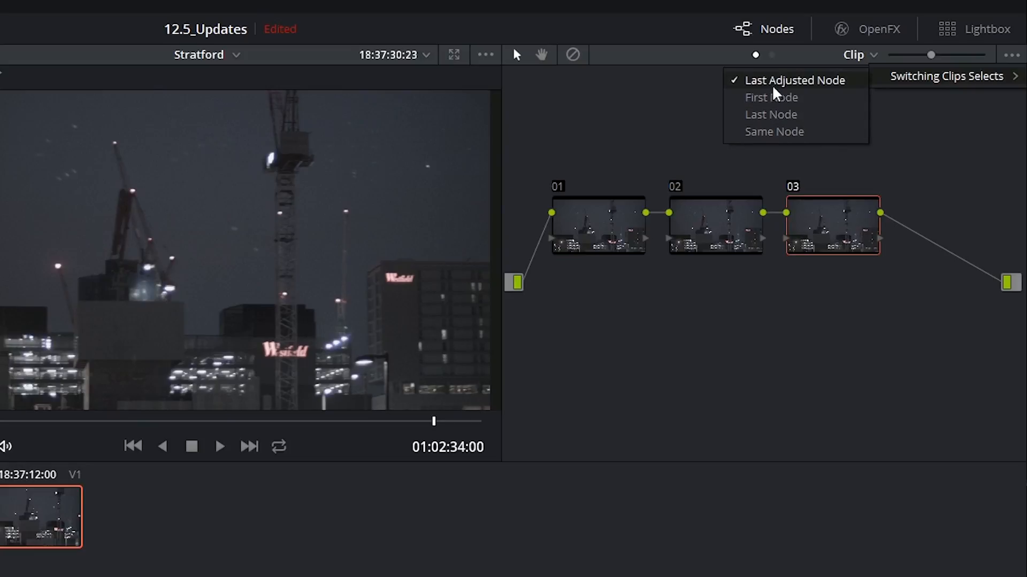
left_click(665, 143)
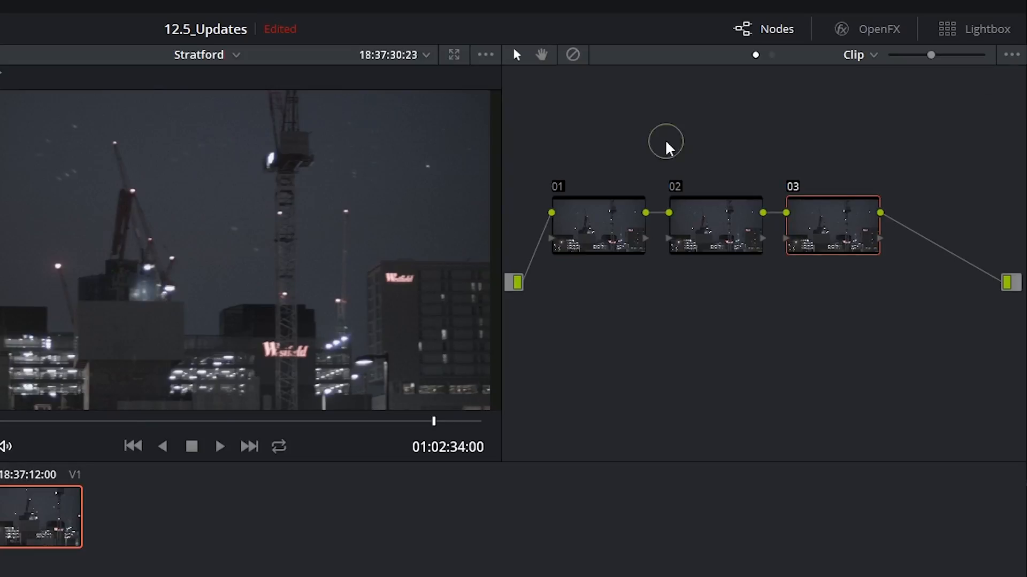
mouse_move(536, 237)
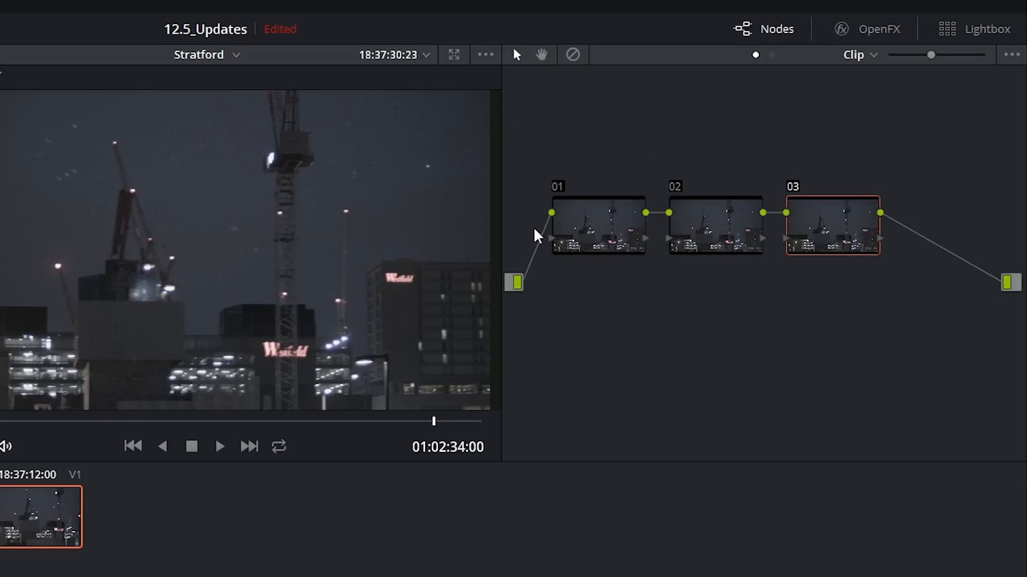
mouse_move(839, 136)
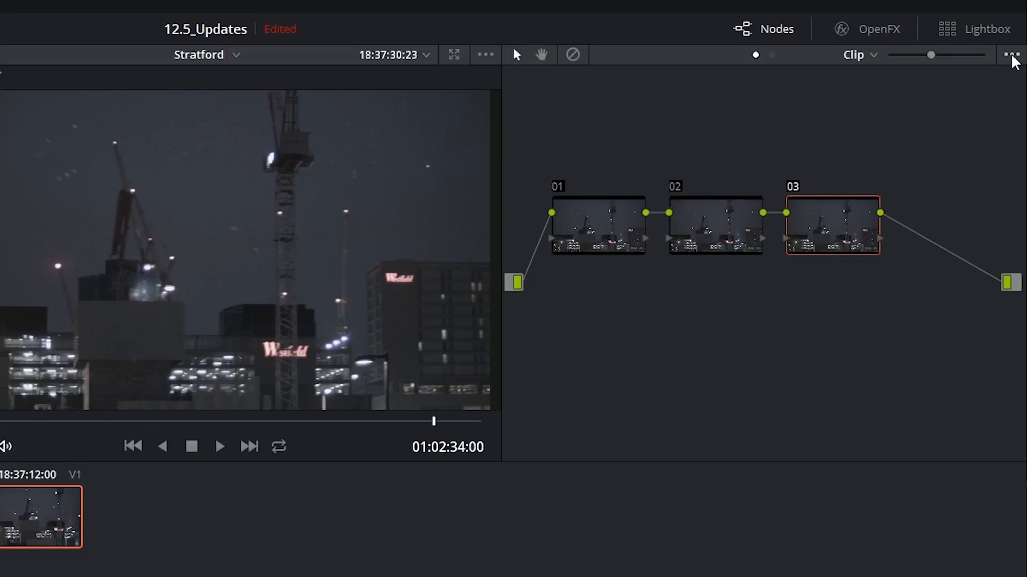
left_click(1012, 55)
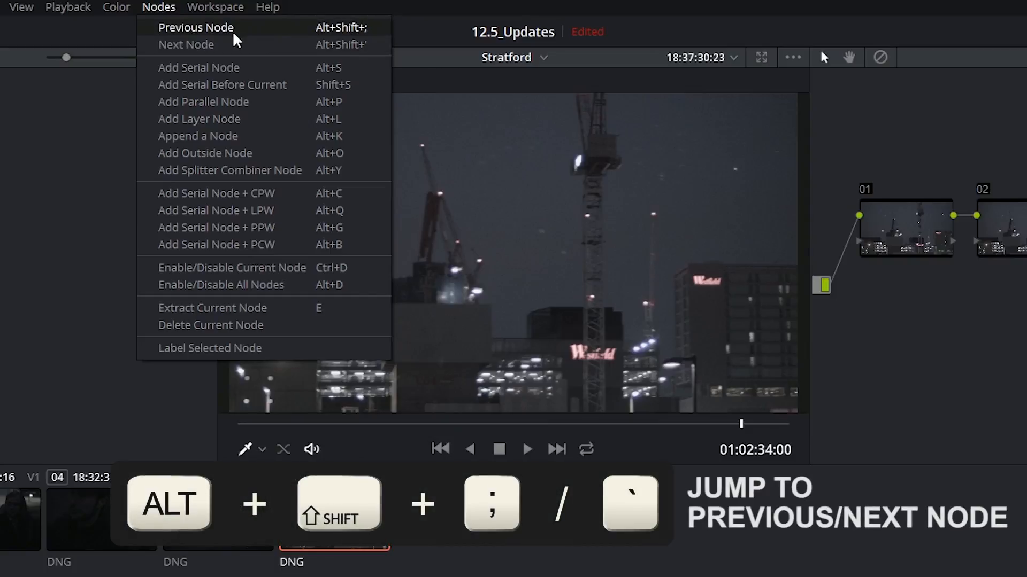
mouse_move(223, 44)
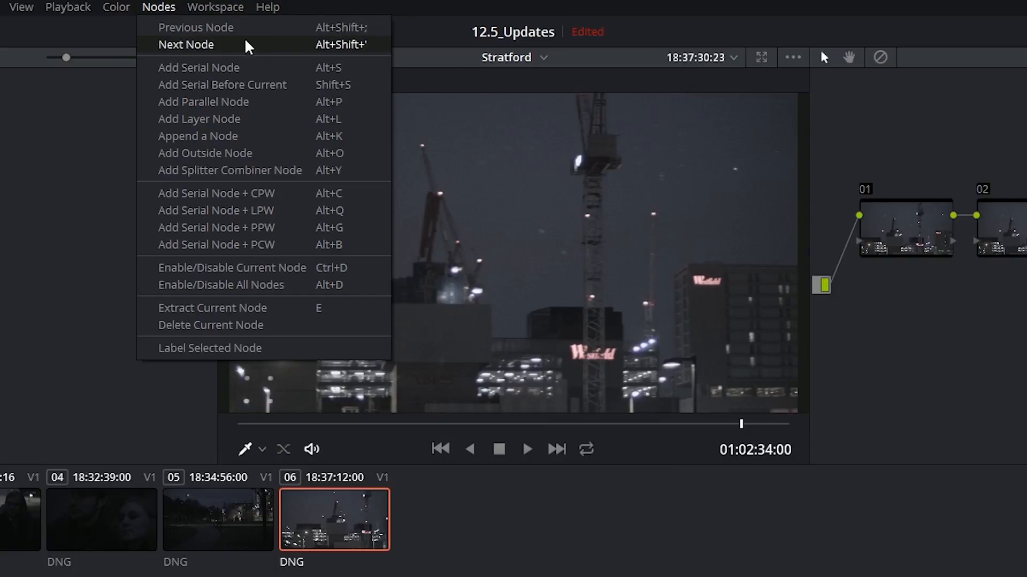
mouse_move(234, 85)
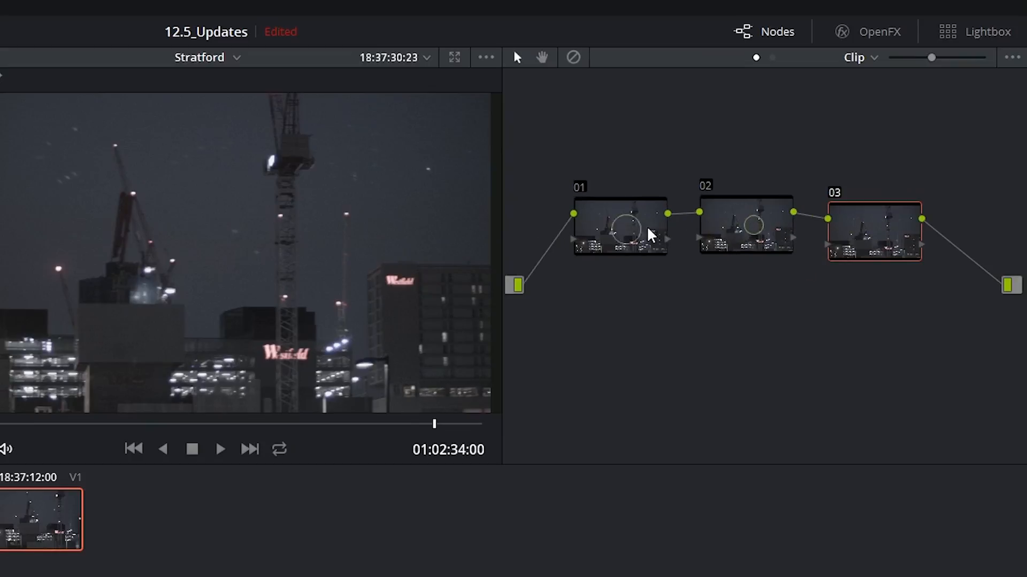
mouse_move(855, 225)
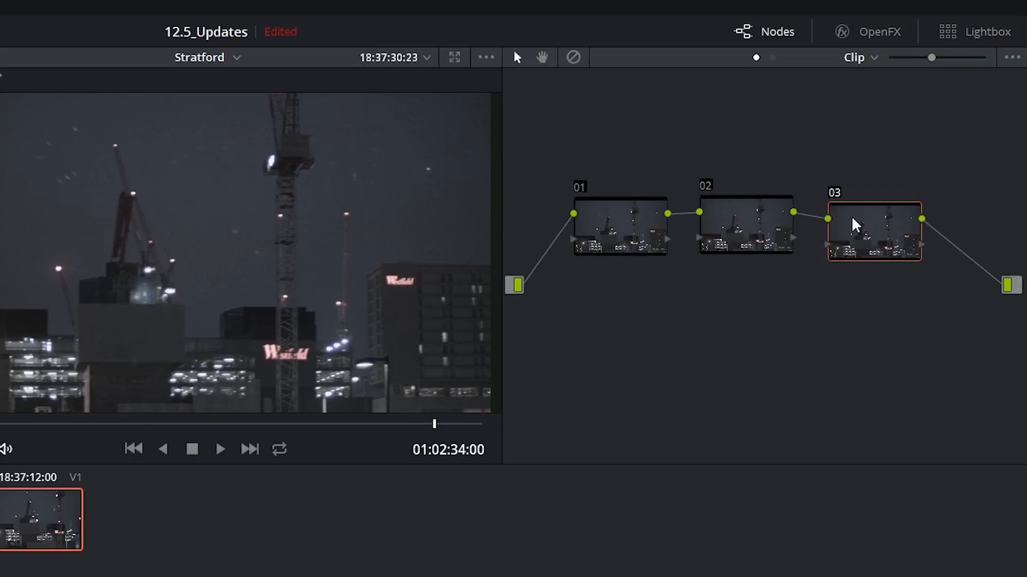
mouse_move(823, 239)
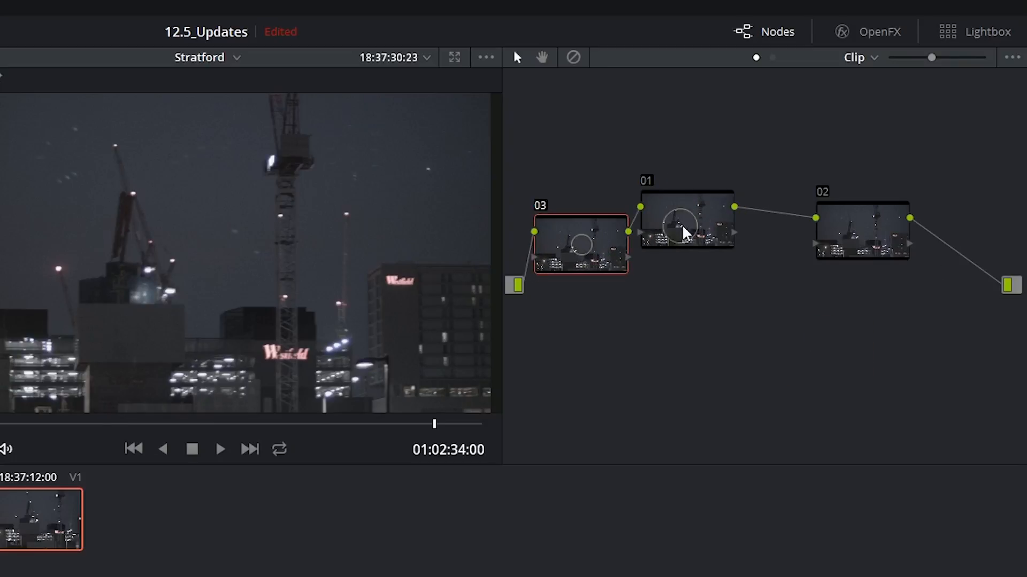
Step: Undo the move back to the 01, 02, 03 order, then redo node 03 first
key("ctrl+z")
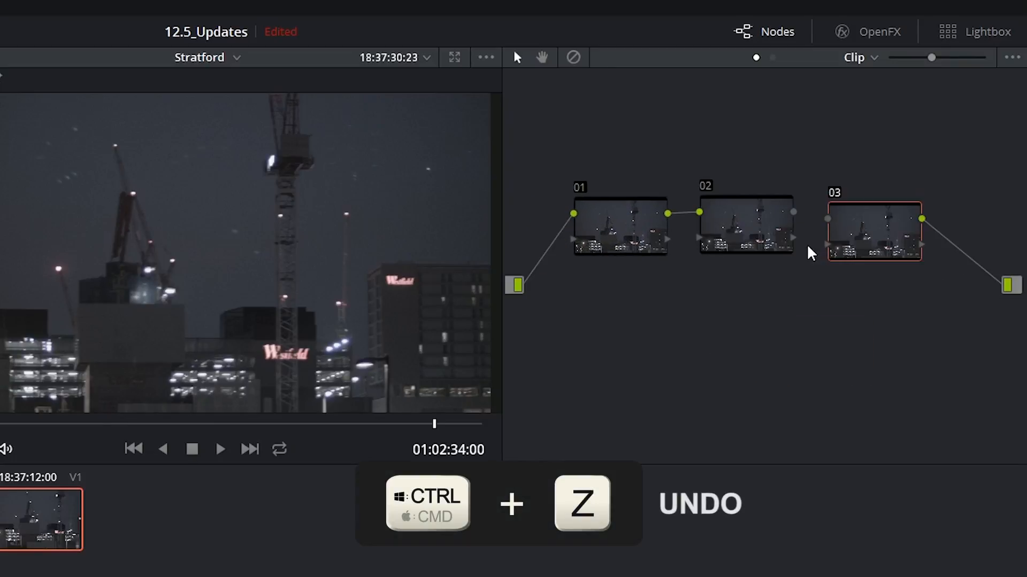
key("ctrl+z")
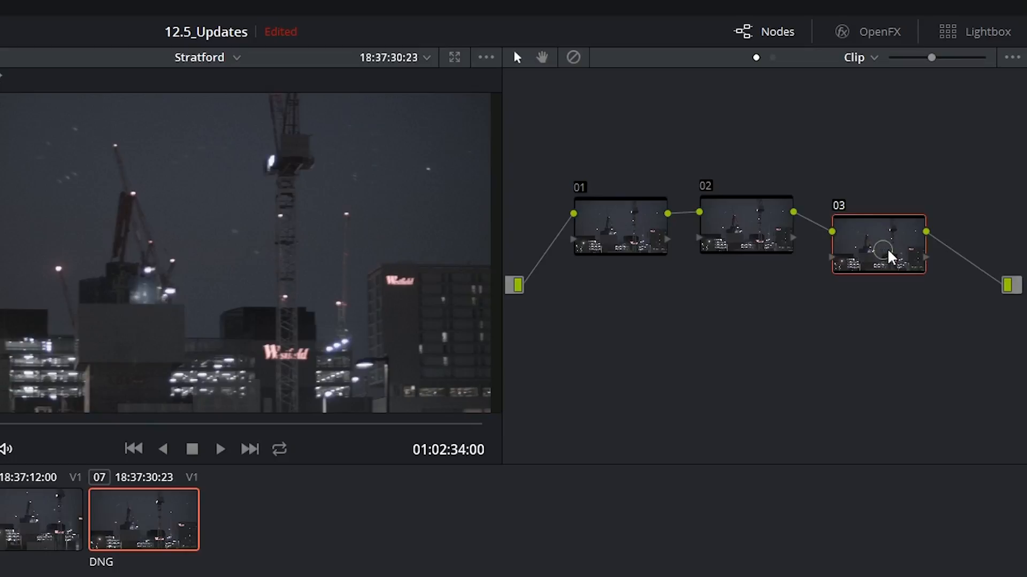
key("e")
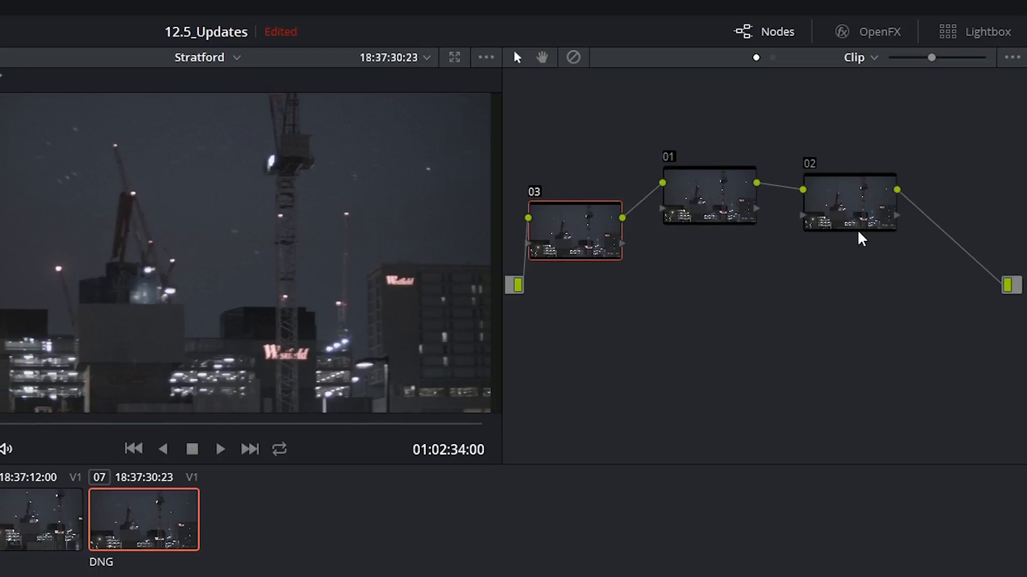
right_click(589, 204)
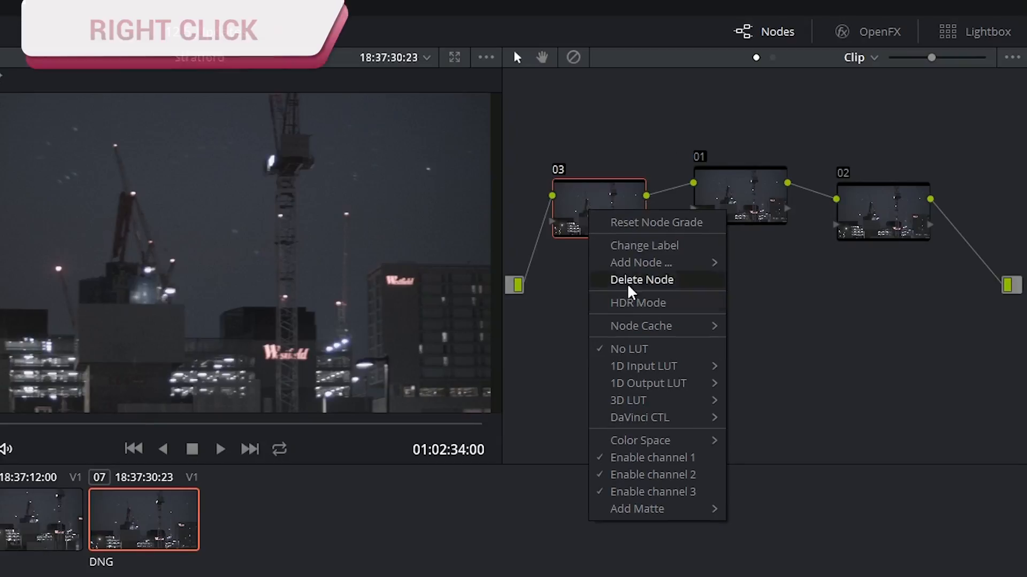
mouse_move(642, 303)
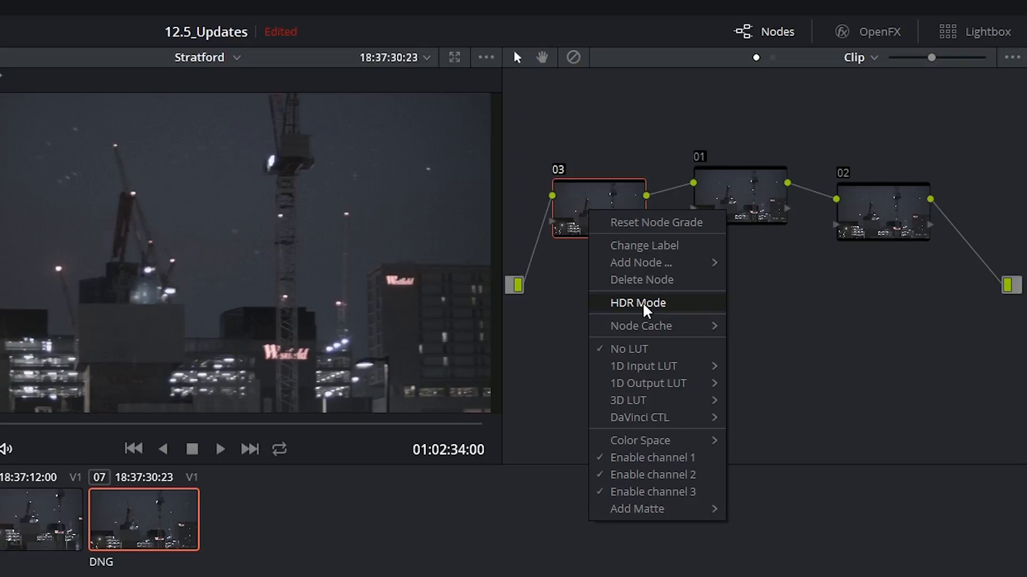
mouse_move(681, 422)
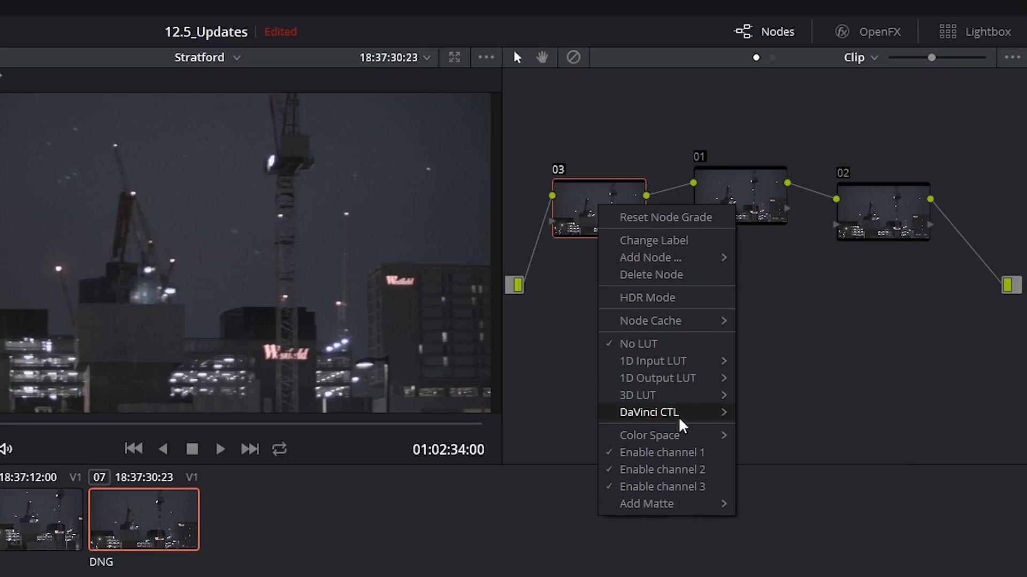
mouse_move(655, 395)
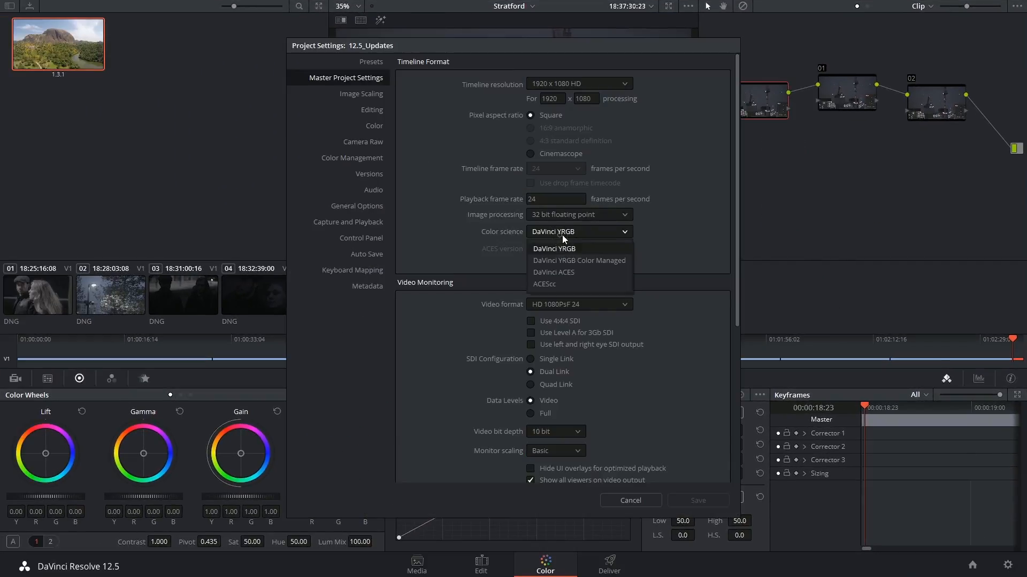
mouse_move(568, 274)
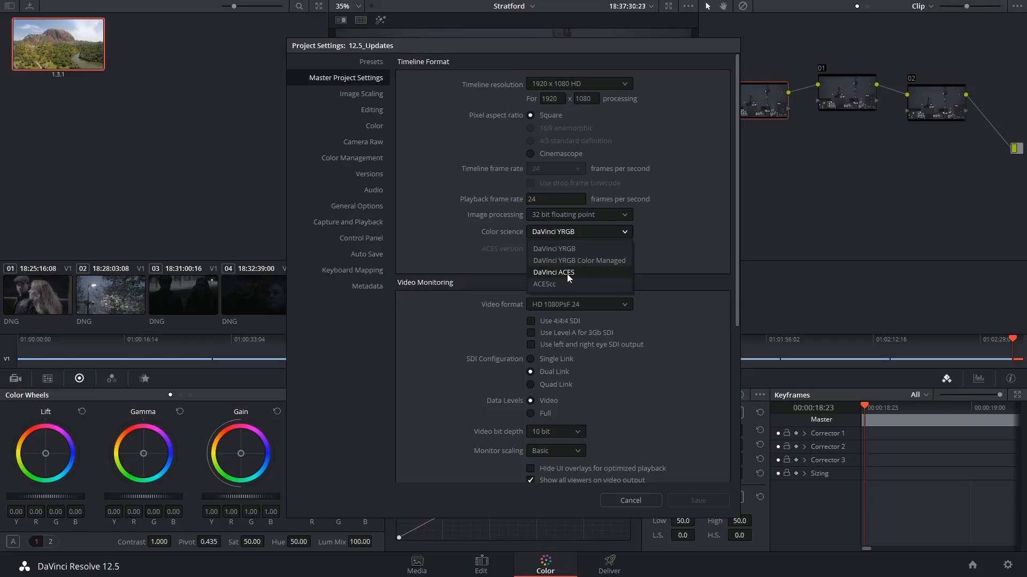
left_click(630, 501)
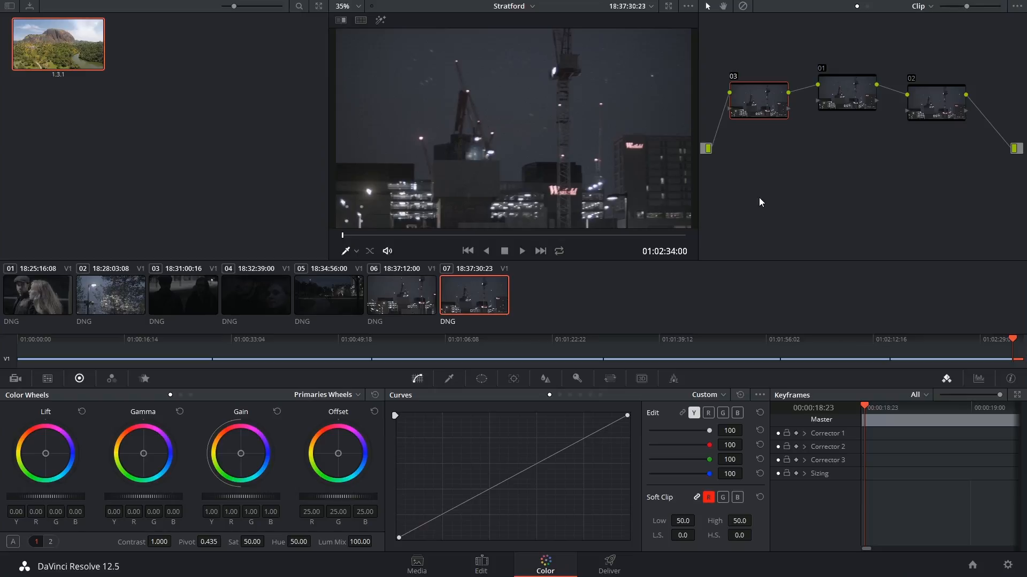